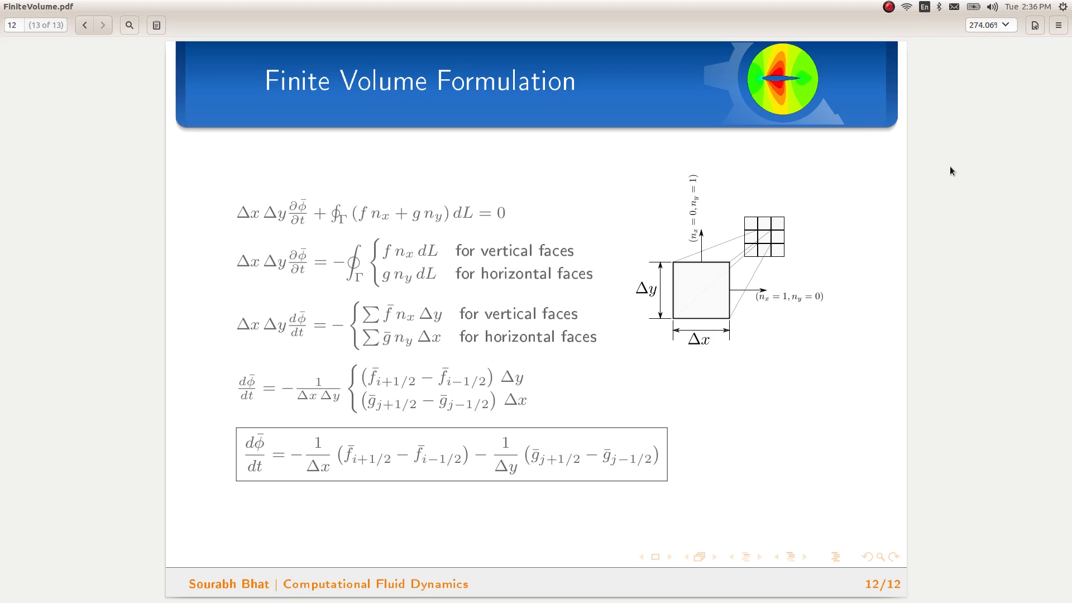
{"action": "mouse_move", "coordinate": [938, 177]}
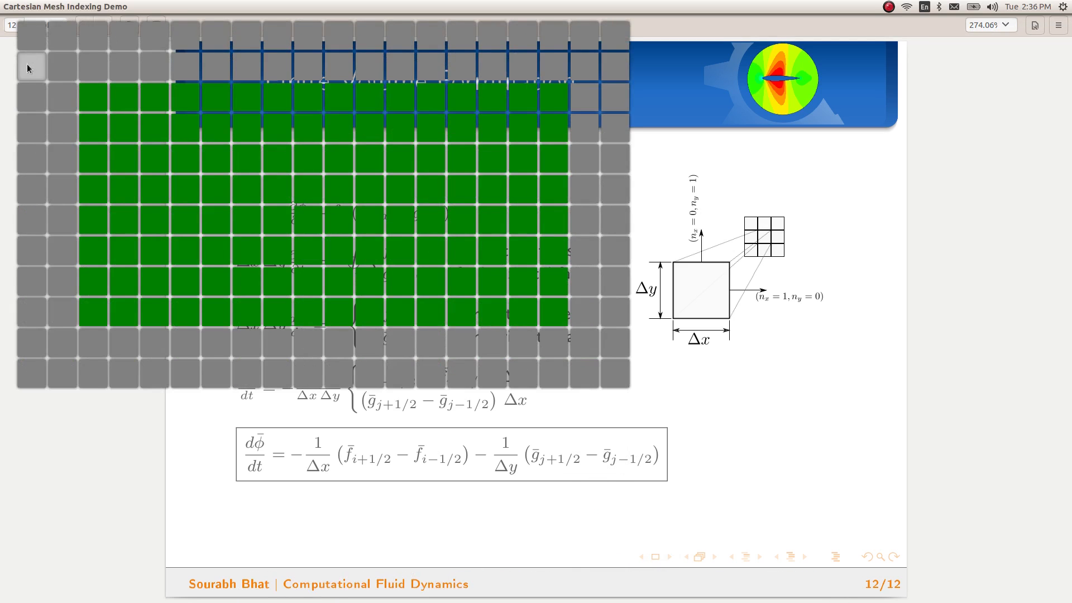
{"action": "mouse_move", "coordinate": [182, 33]}
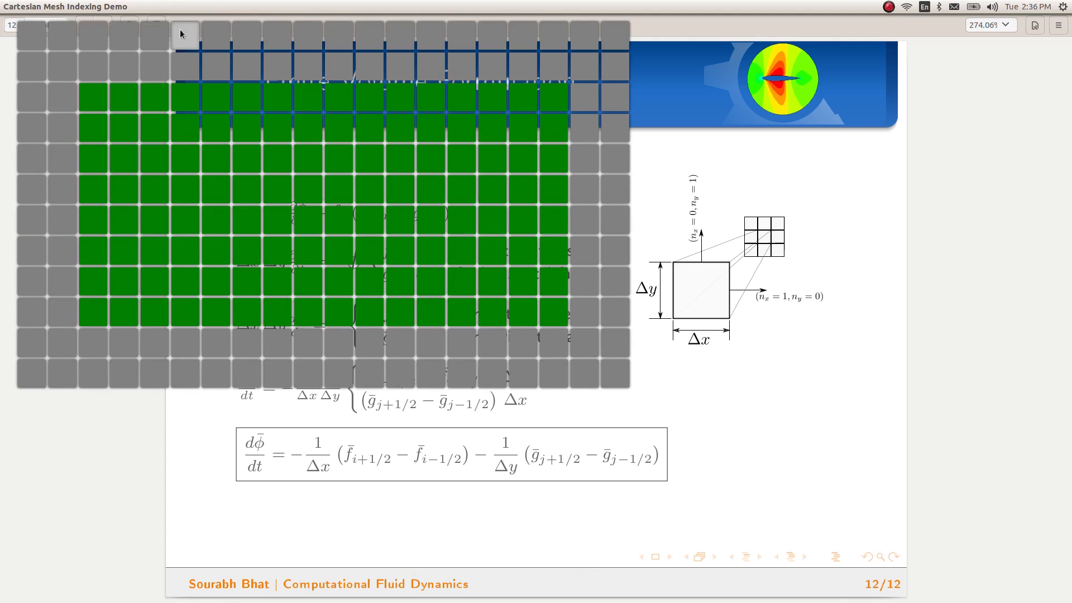
{"action": "mouse_move", "coordinate": [628, 44]}
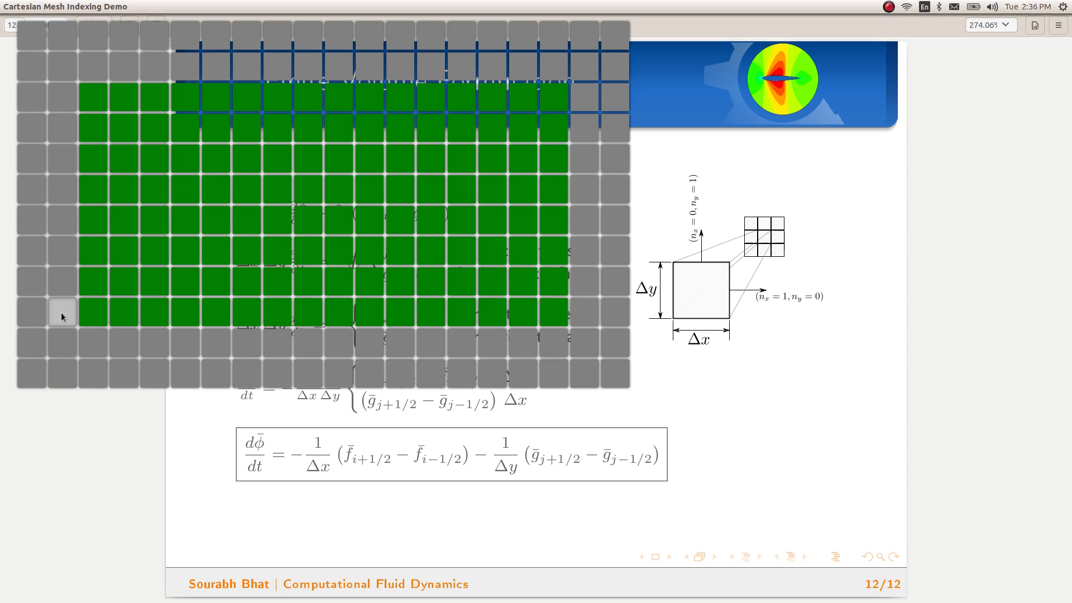
Highlight several mesh cells in turn, both gray border ghost cells and green interior ones
{"action": "left_click", "coordinate": [94, 312]}
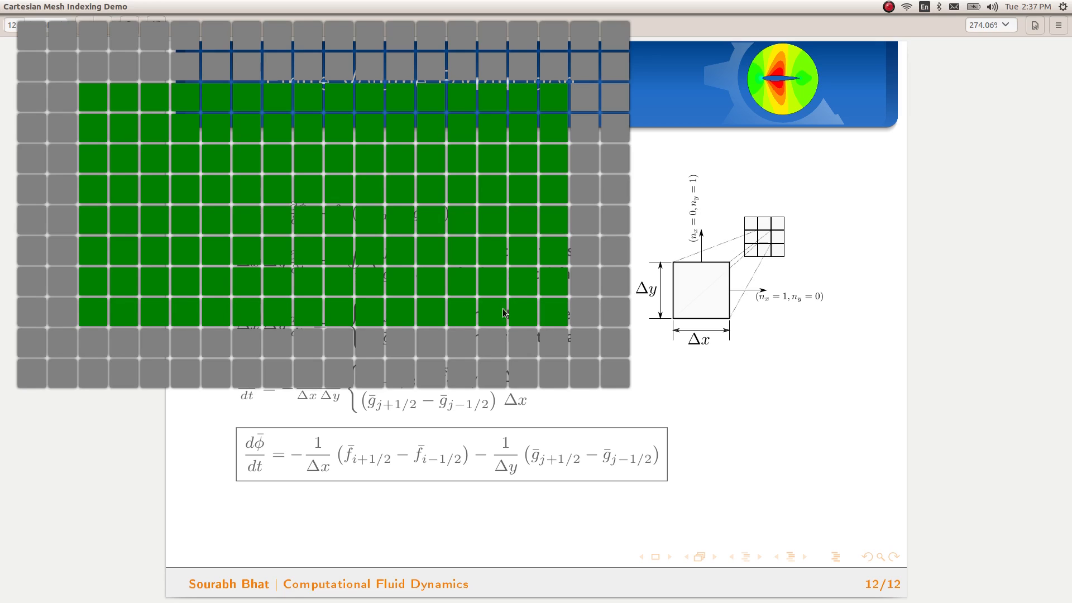
{"action": "left_click", "coordinate": [493, 313]}
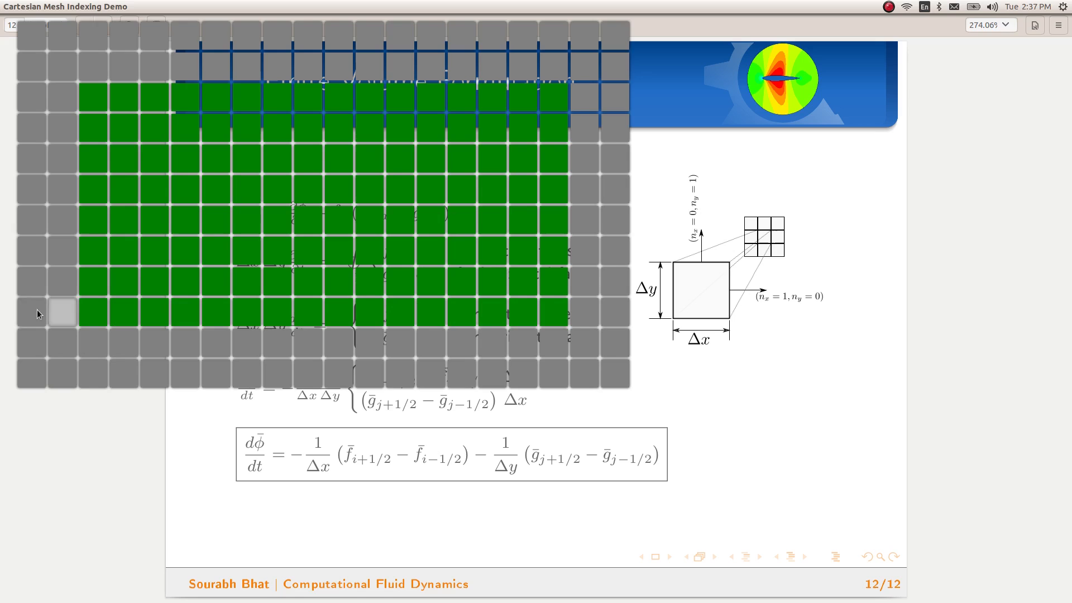
{"action": "left_click", "coordinate": [245, 313]}
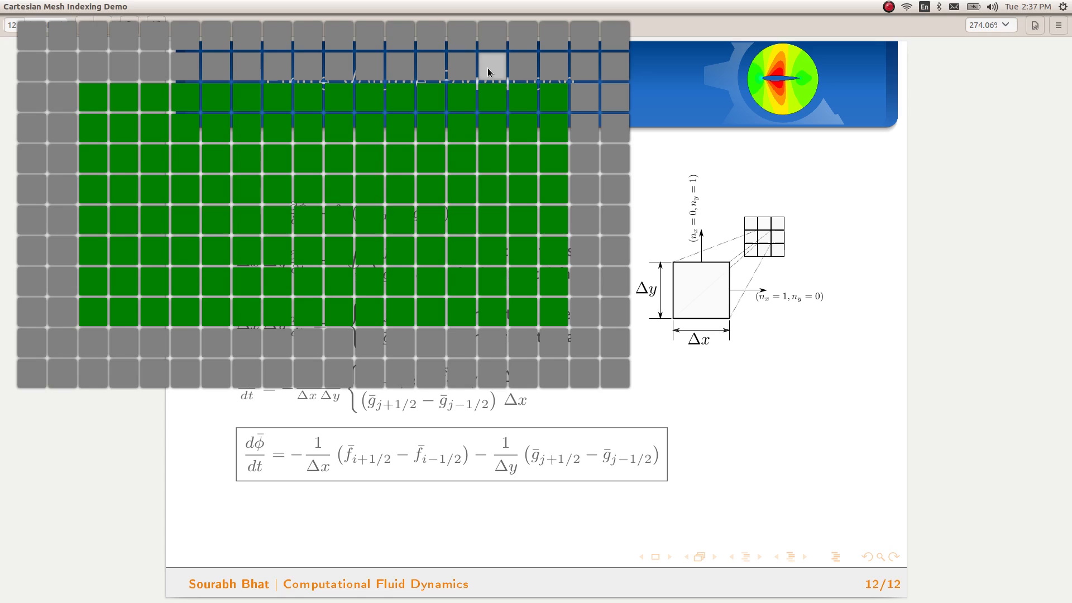
{"action": "left_click", "coordinate": [430, 220]}
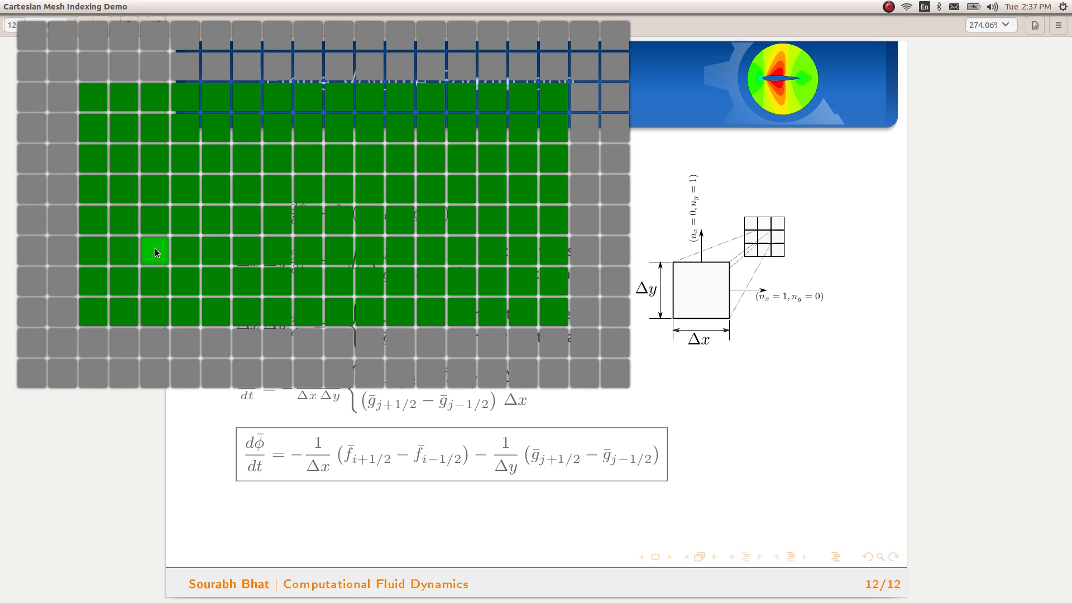
{"action": "mouse_move", "coordinate": [547, 249]}
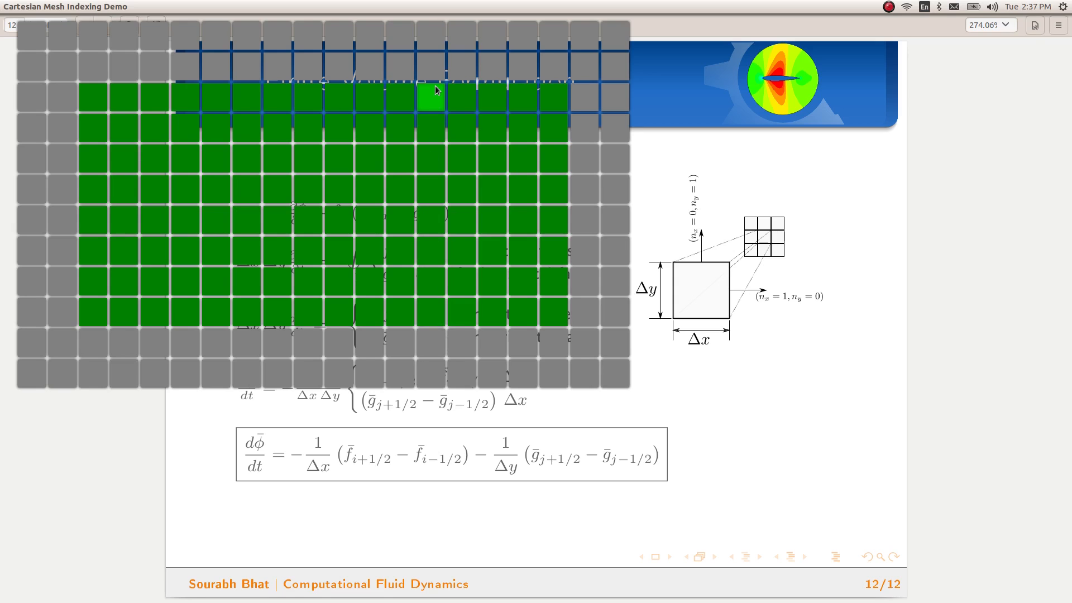
{"action": "mouse_move", "coordinate": [123, 280]}
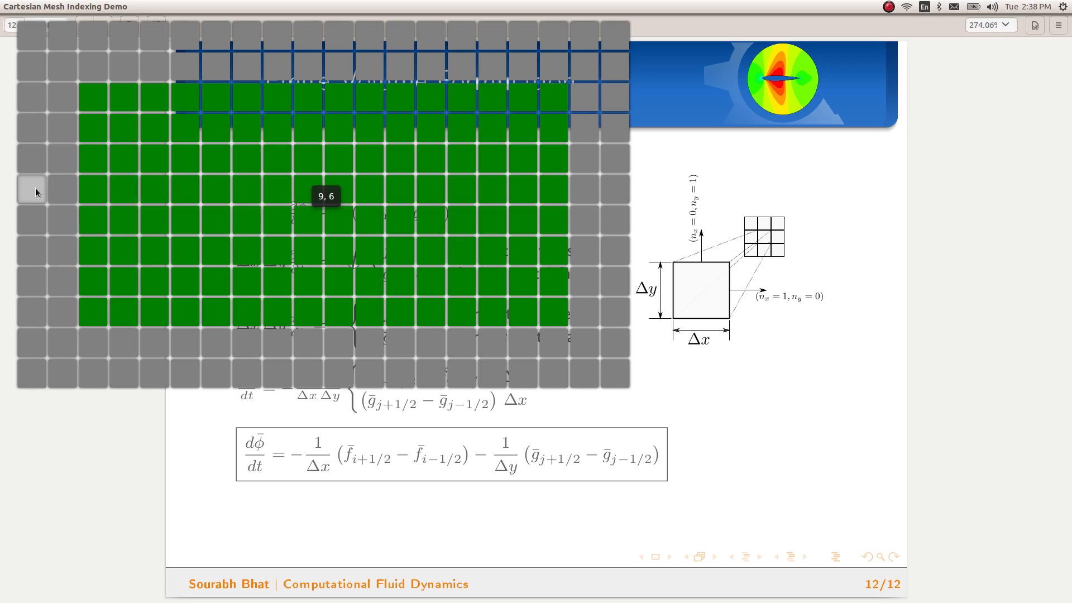
{"action": "mouse_move", "coordinate": [306, 186]}
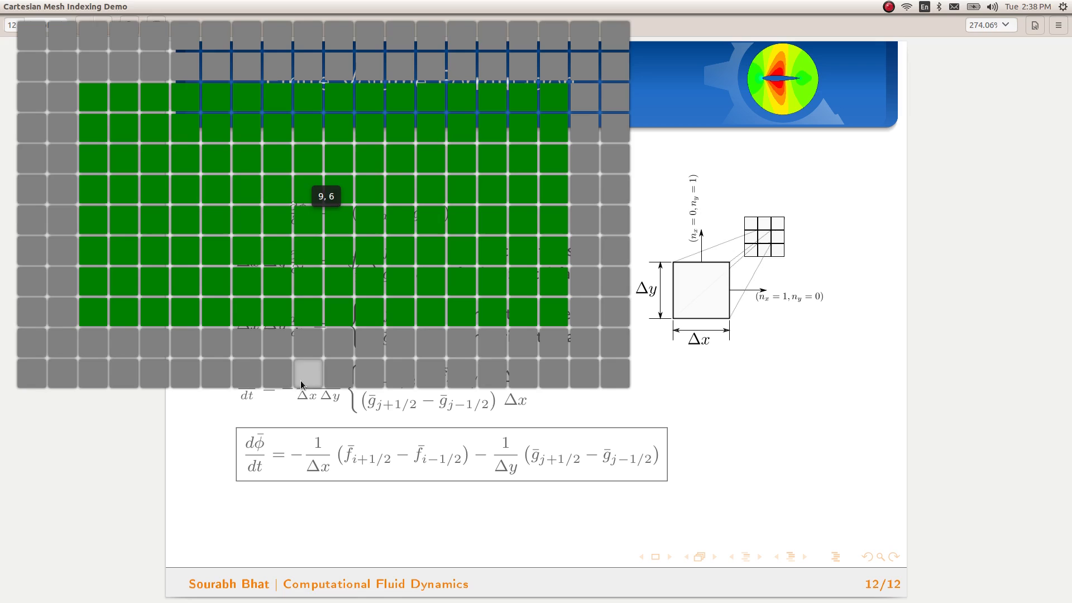
Hover an interior cell to show its index tooltip reading 9, 6
{"action": "left_click", "coordinate": [306, 190]}
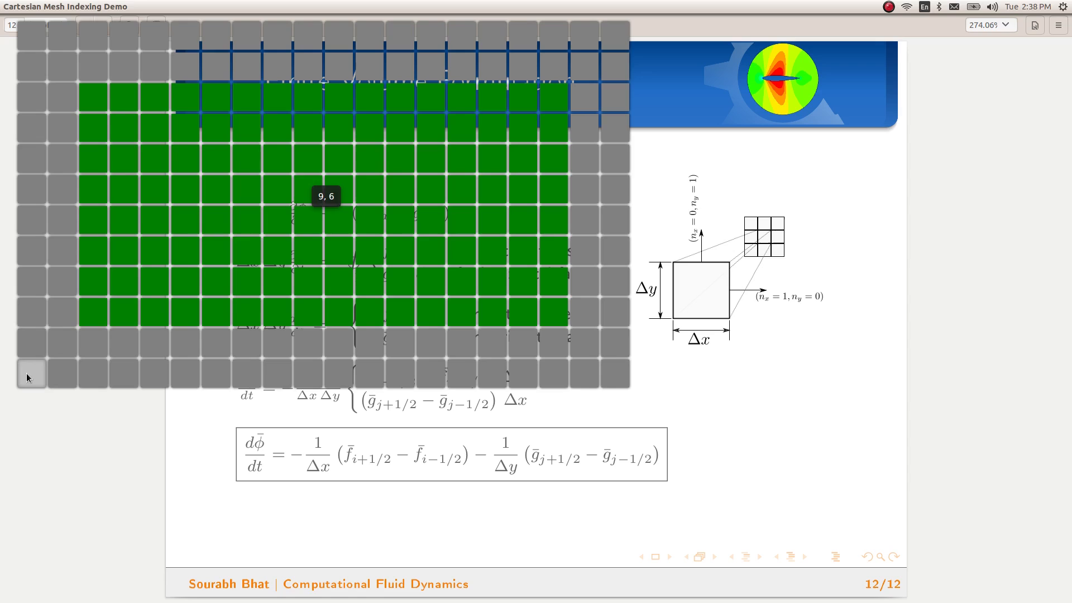
{"action": "mouse_move", "coordinate": [30, 376]}
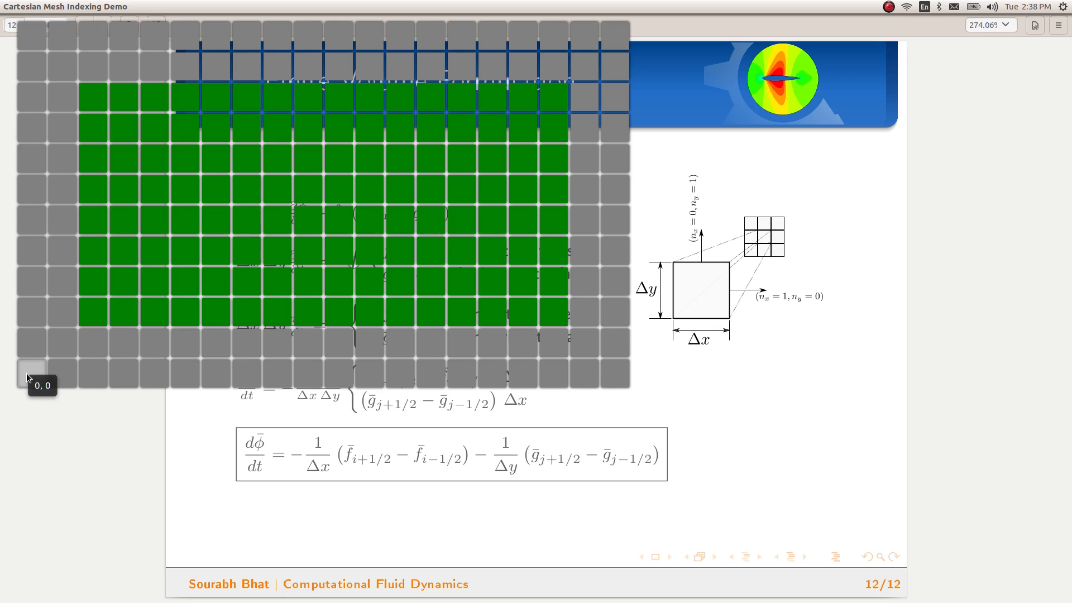
{"action": "mouse_move", "coordinate": [615, 36]}
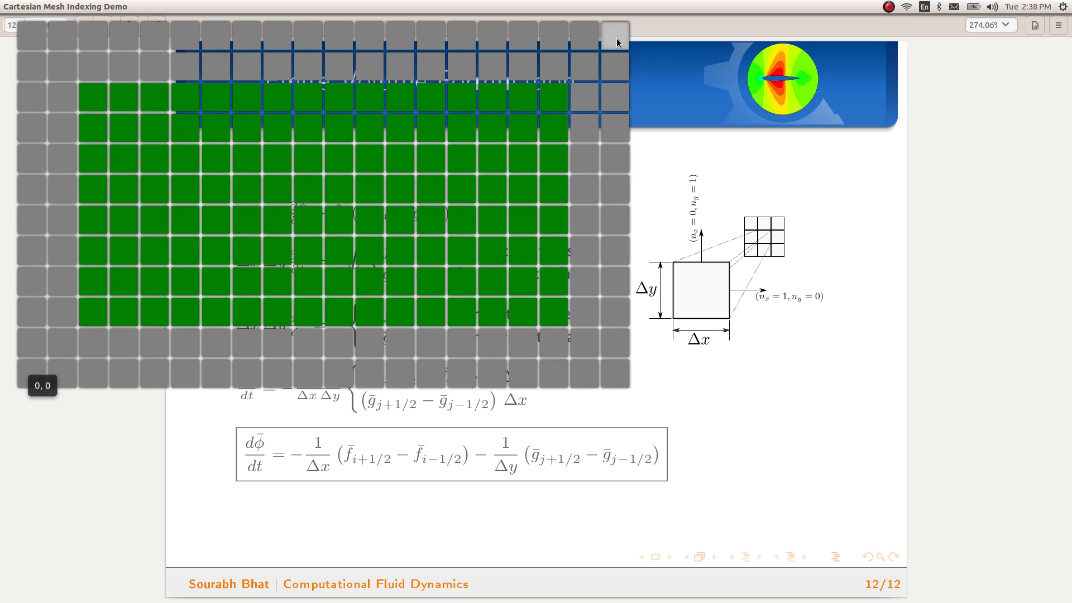
{"action": "mouse_move", "coordinate": [634, 51]}
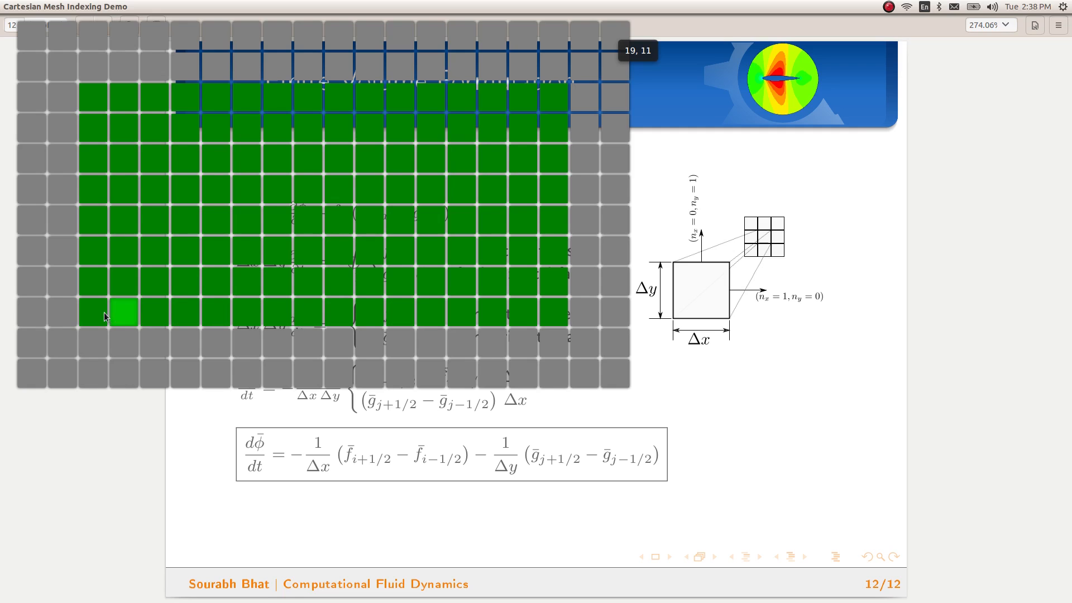
{"action": "mouse_move", "coordinate": [109, 323]}
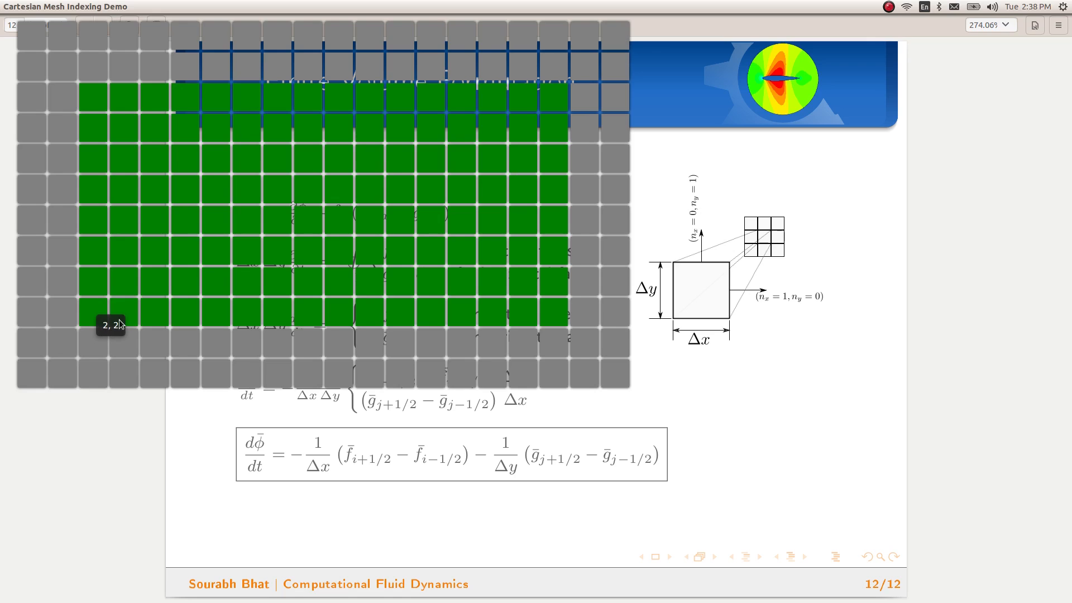
{"action": "mouse_move", "coordinate": [559, 133]}
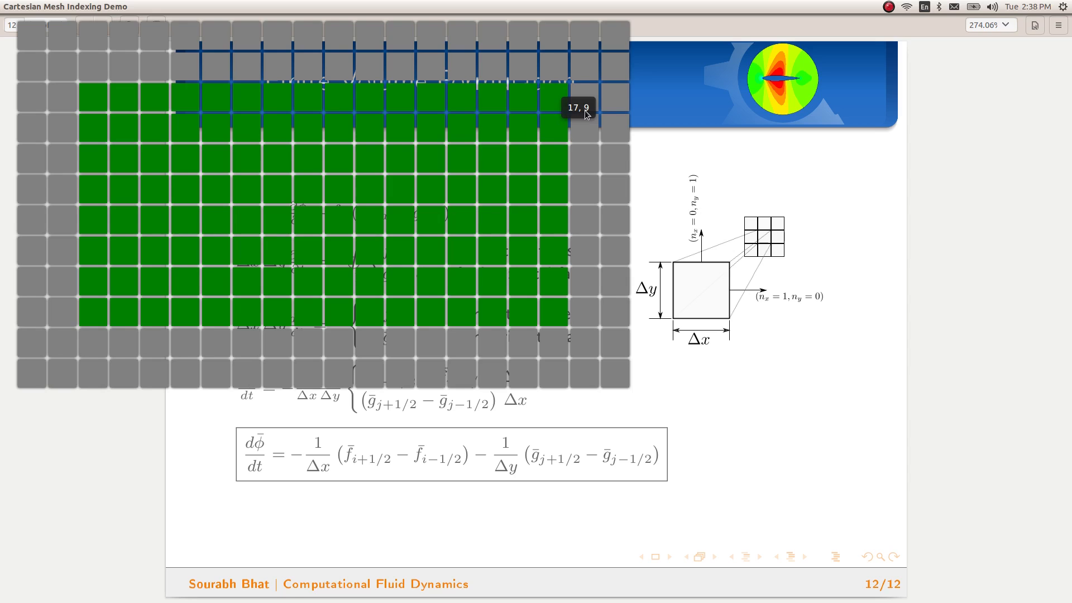
{"action": "mouse_move", "coordinate": [31, 190]}
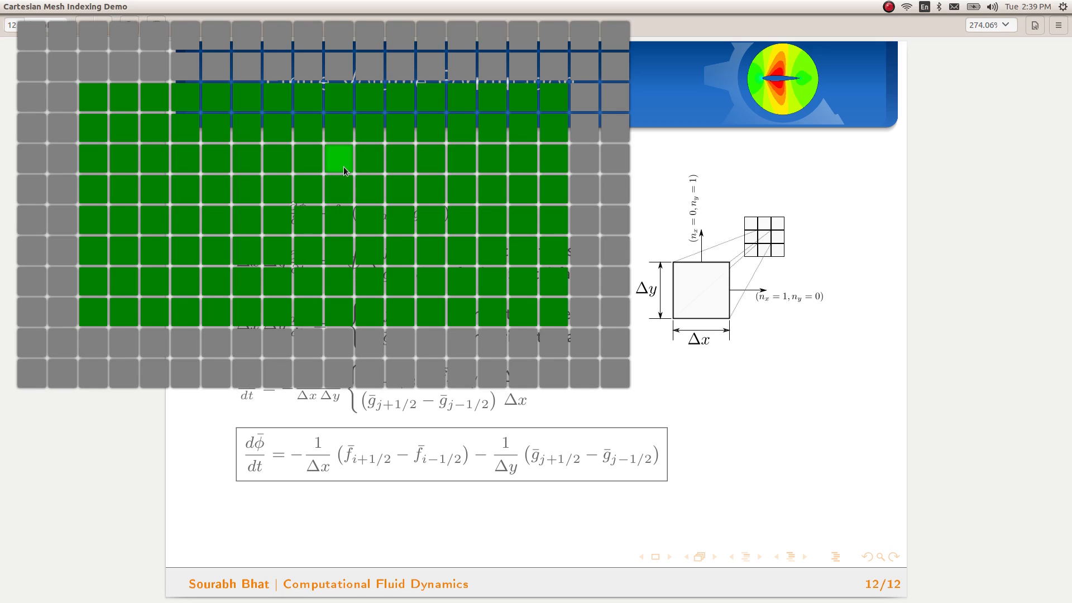
{"action": "mouse_move", "coordinate": [370, 190]}
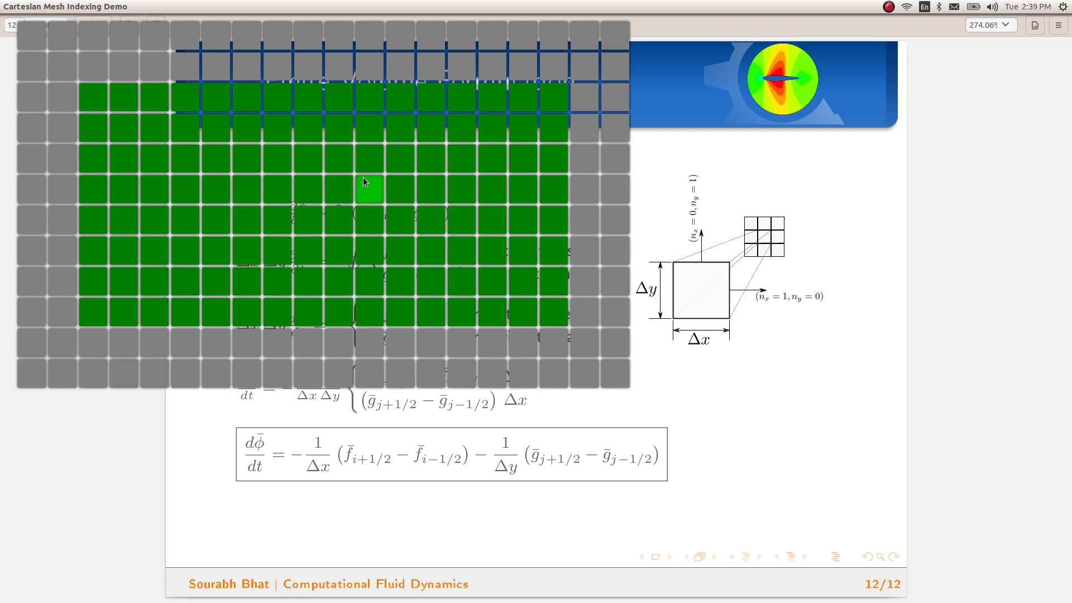
{"action": "mouse_move", "coordinate": [346, 184]}
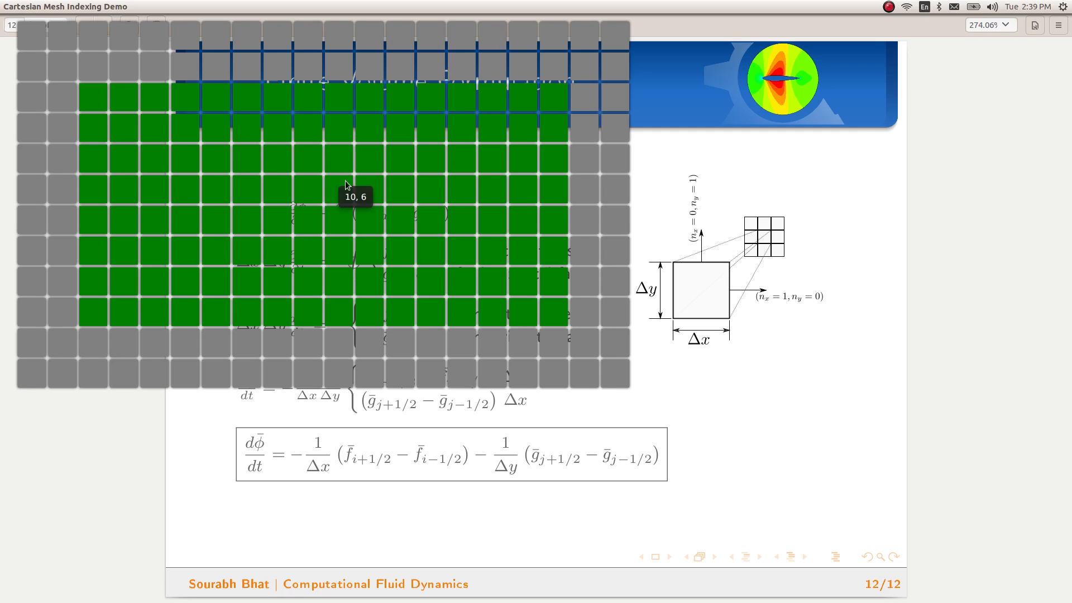
{"action": "mouse_move", "coordinate": [367, 172]}
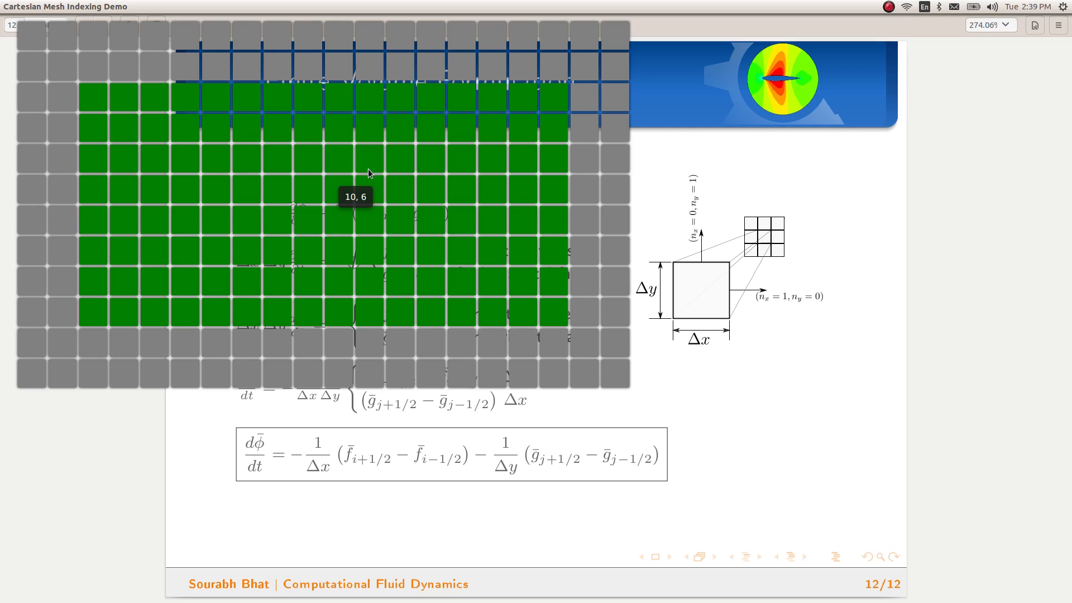
{"action": "mouse_move", "coordinate": [339, 222]}
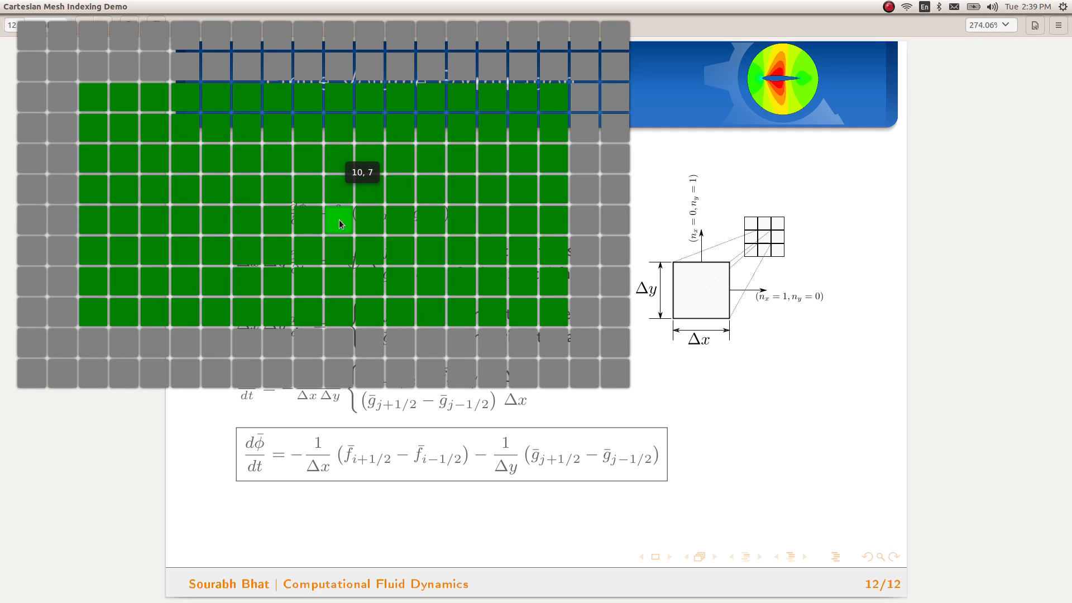
{"action": "mouse_move", "coordinate": [367, 231]}
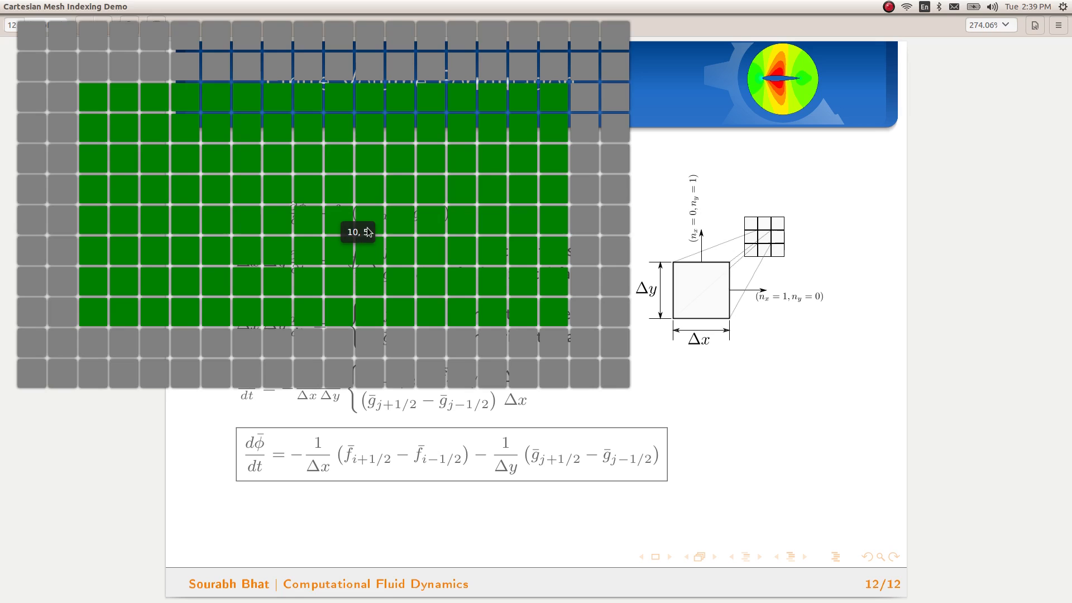
{"action": "mouse_move", "coordinate": [366, 242]}
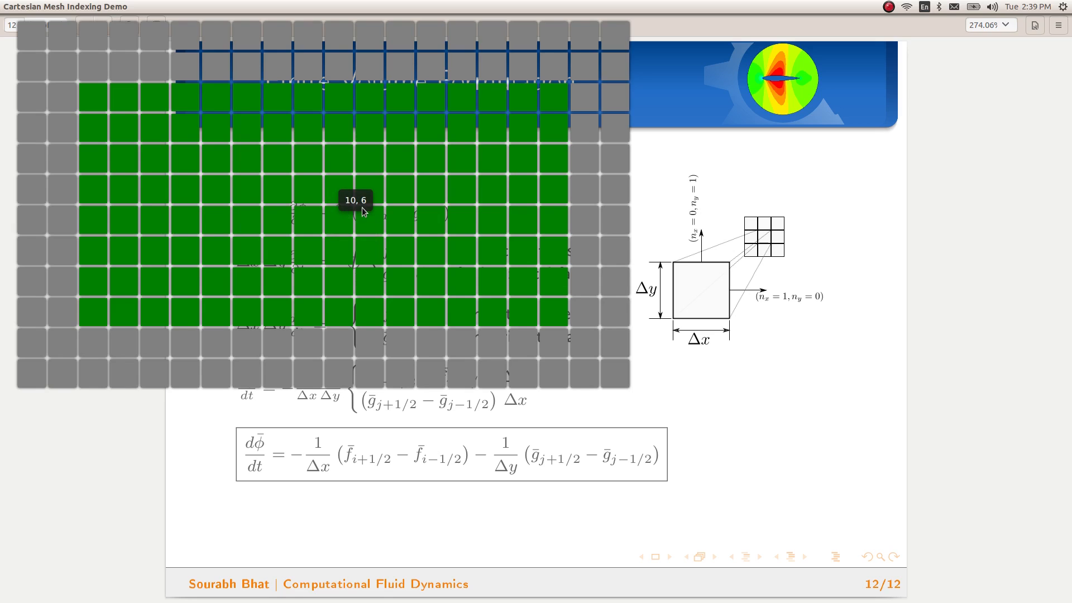
{"action": "mouse_move", "coordinate": [345, 224]}
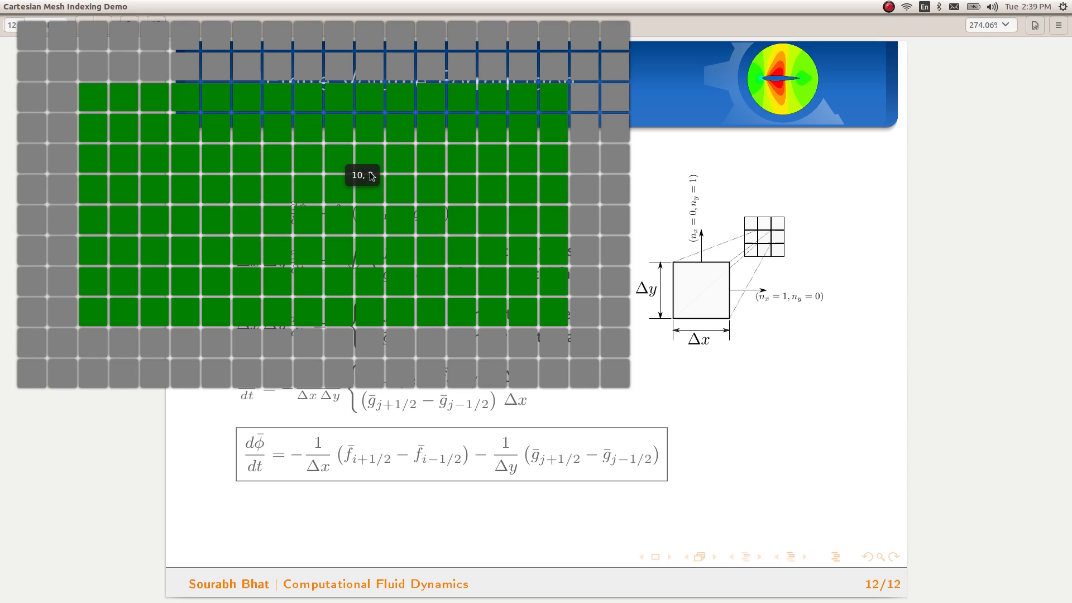
{"action": "mouse_move", "coordinate": [308, 190]}
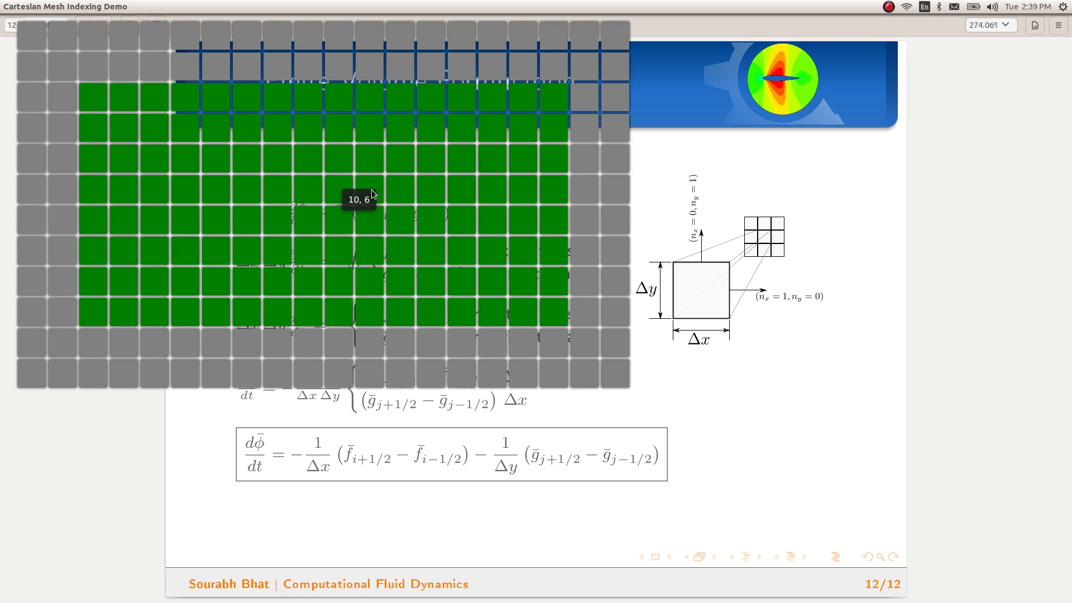
{"action": "mouse_move", "coordinate": [381, 205]}
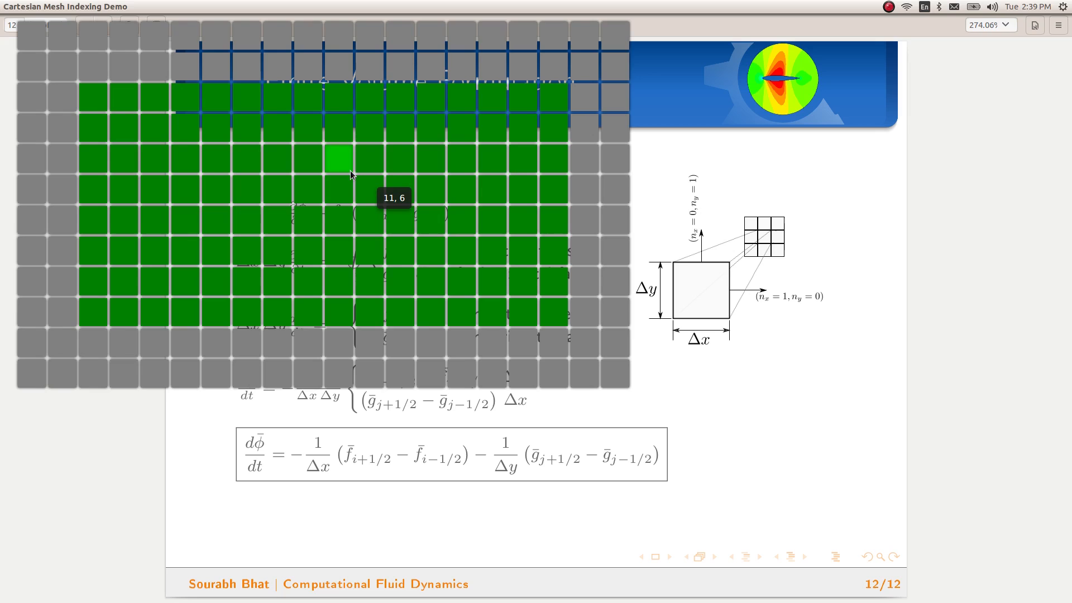
{"action": "mouse_move", "coordinate": [369, 187]}
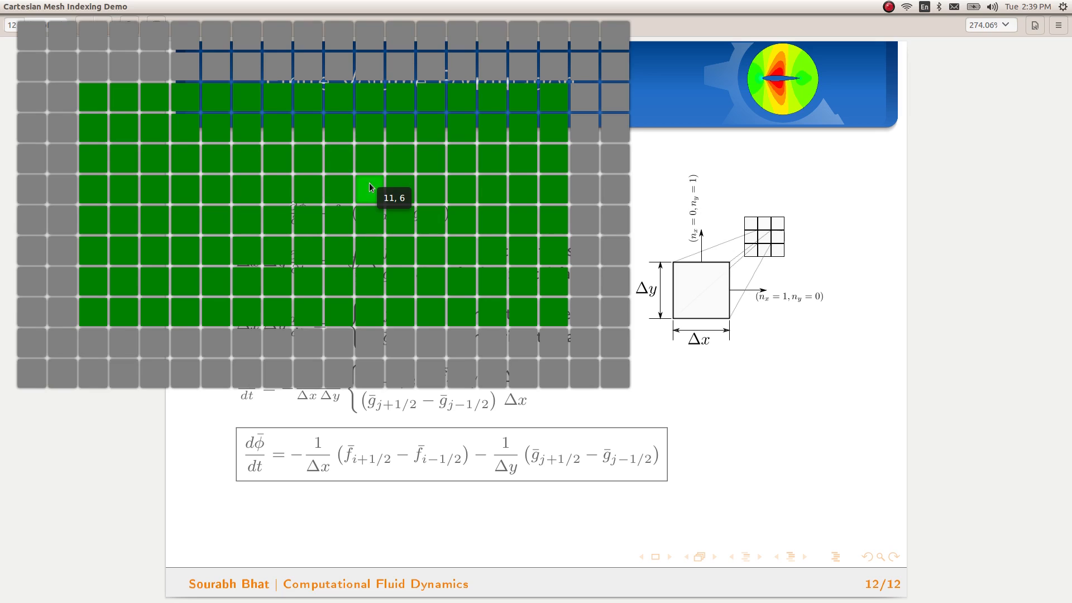
{"action": "mouse_move", "coordinate": [336, 191]}
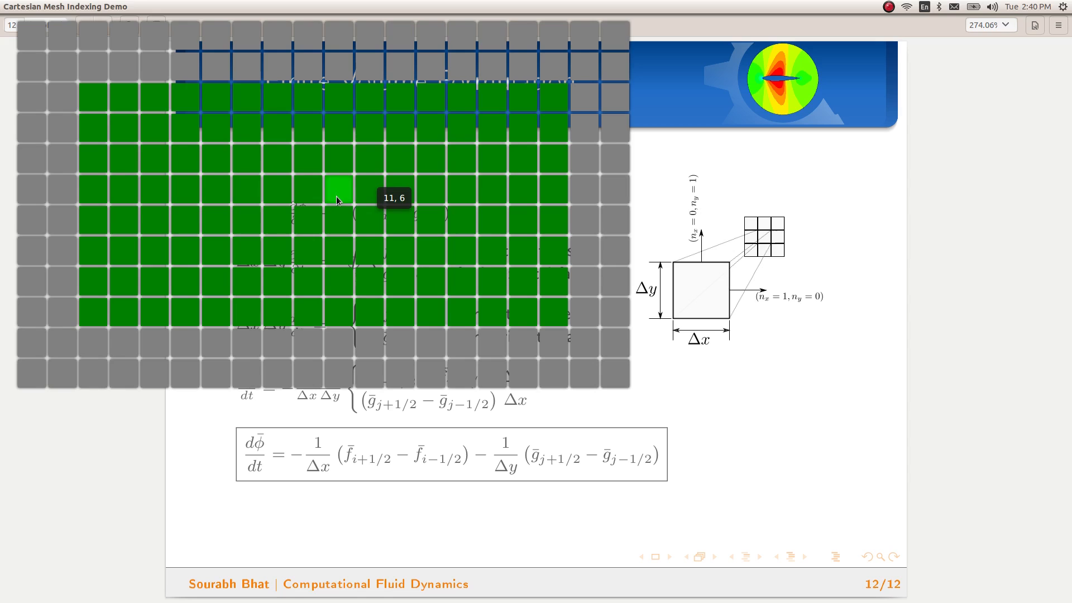
{"action": "mouse_move", "coordinate": [333, 205]}
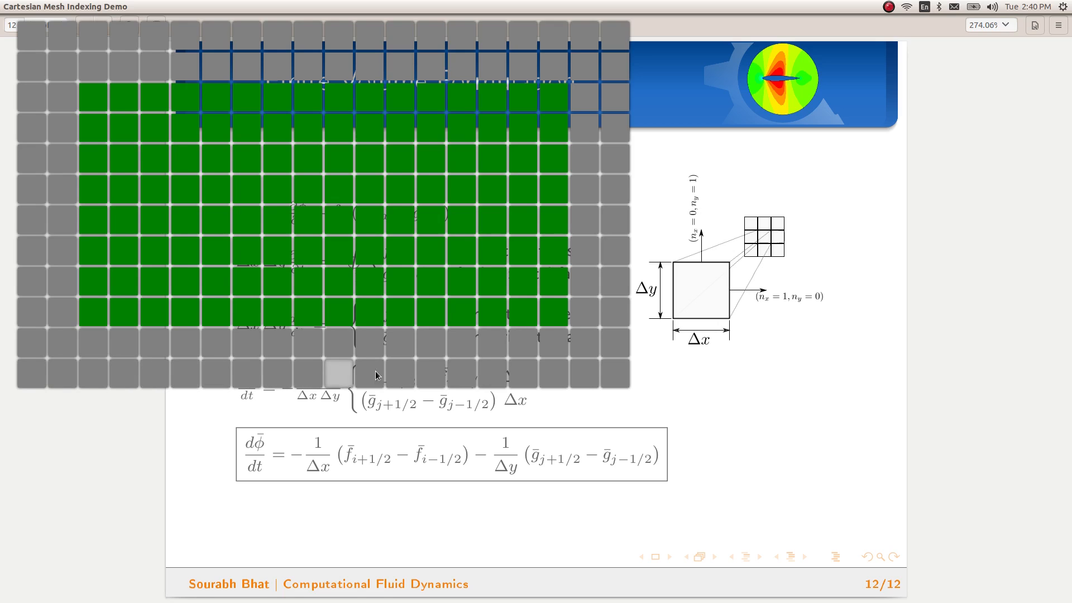
{"action": "mouse_move", "coordinate": [186, 375]}
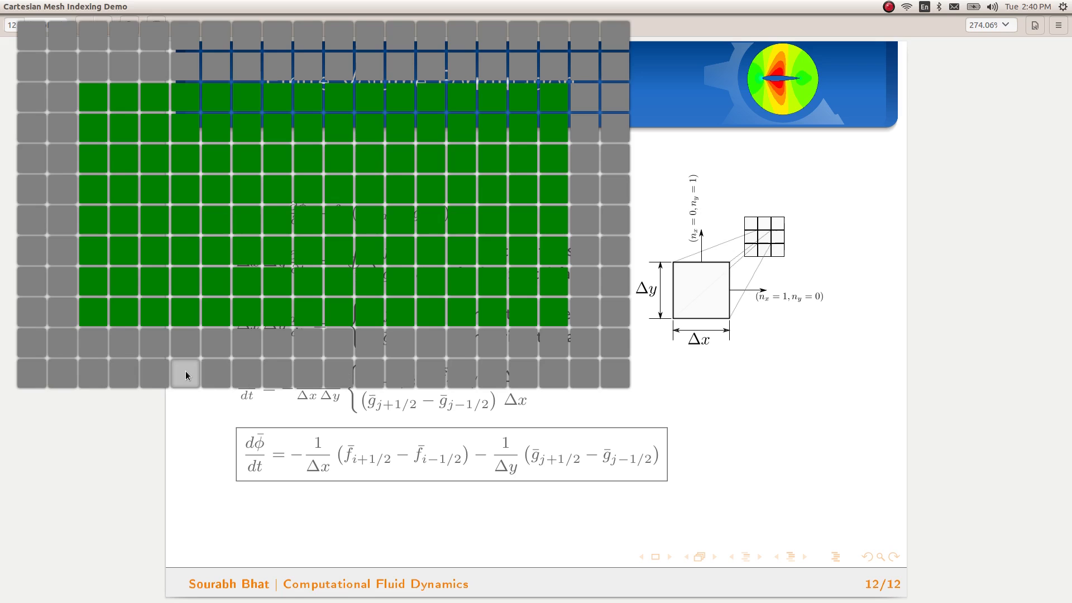
{"action": "mouse_move", "coordinate": [188, 328]}
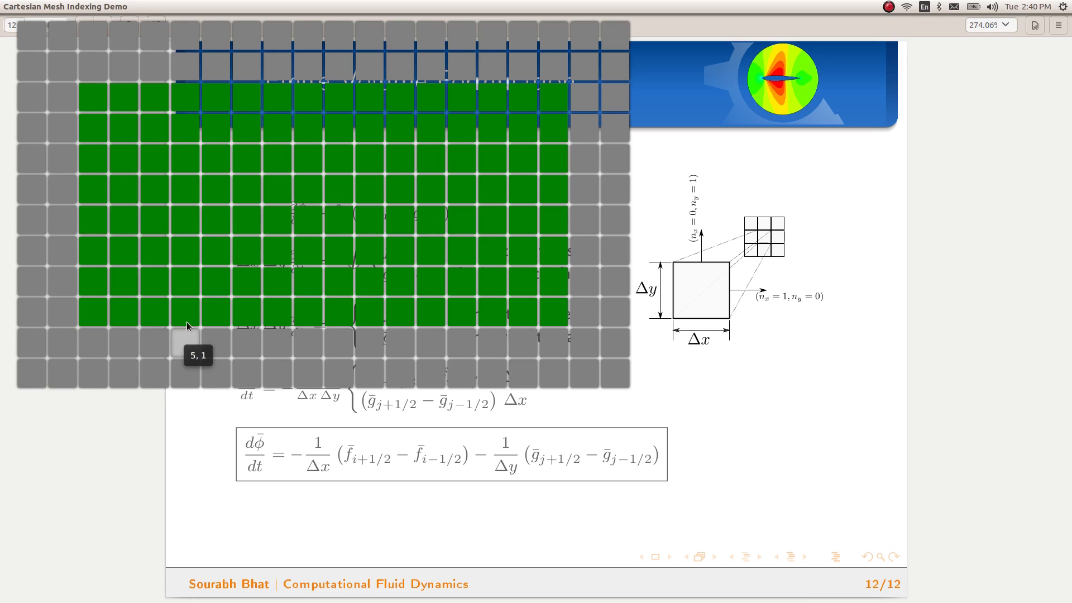
{"action": "mouse_move", "coordinate": [185, 220]}
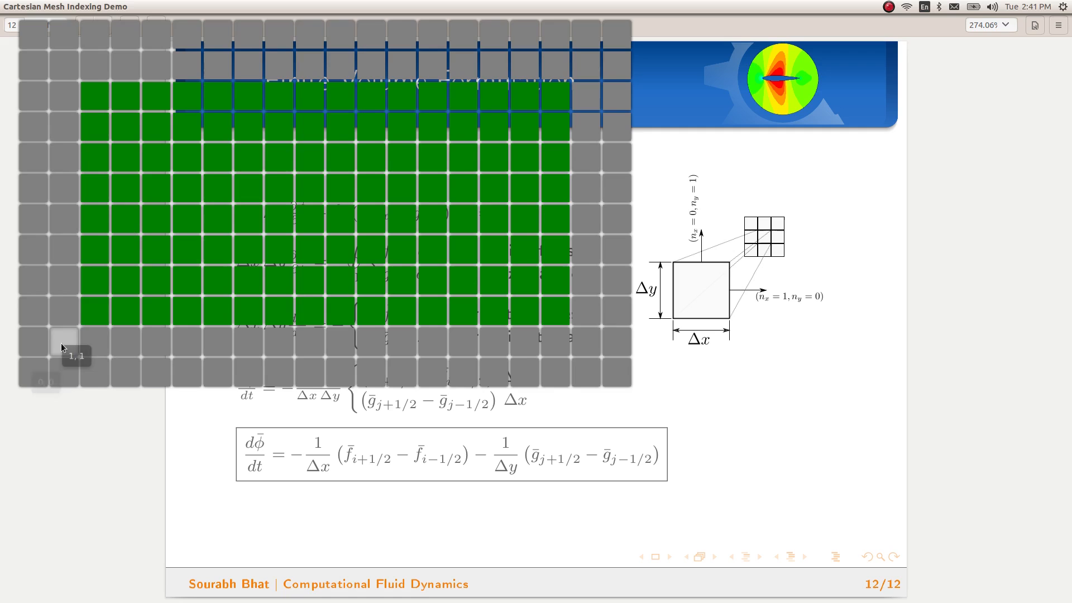
{"action": "mouse_move", "coordinate": [370, 310]}
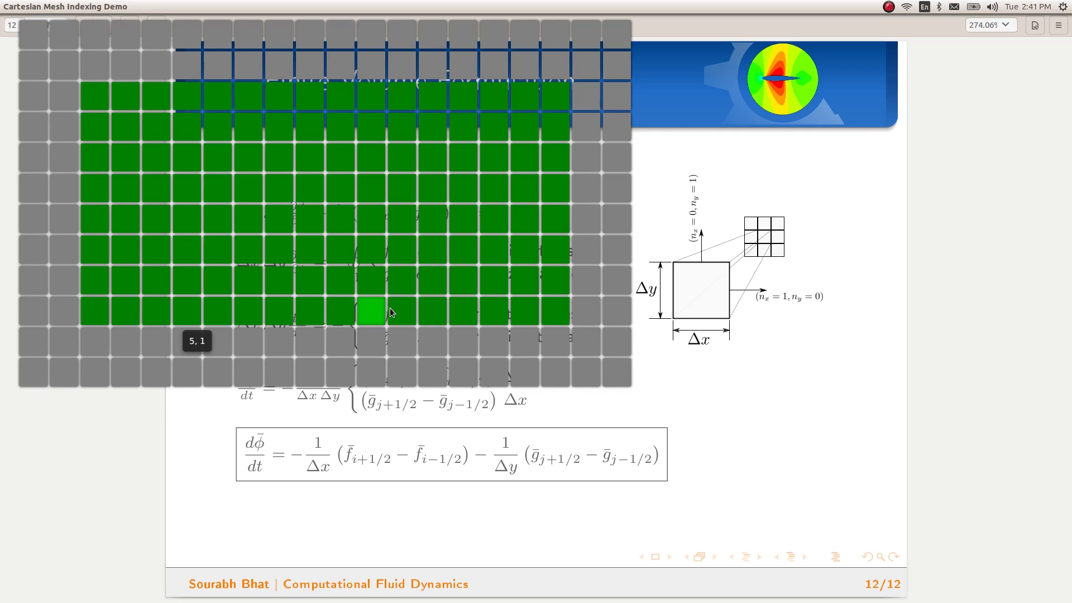
{"action": "mouse_move", "coordinate": [315, 97]}
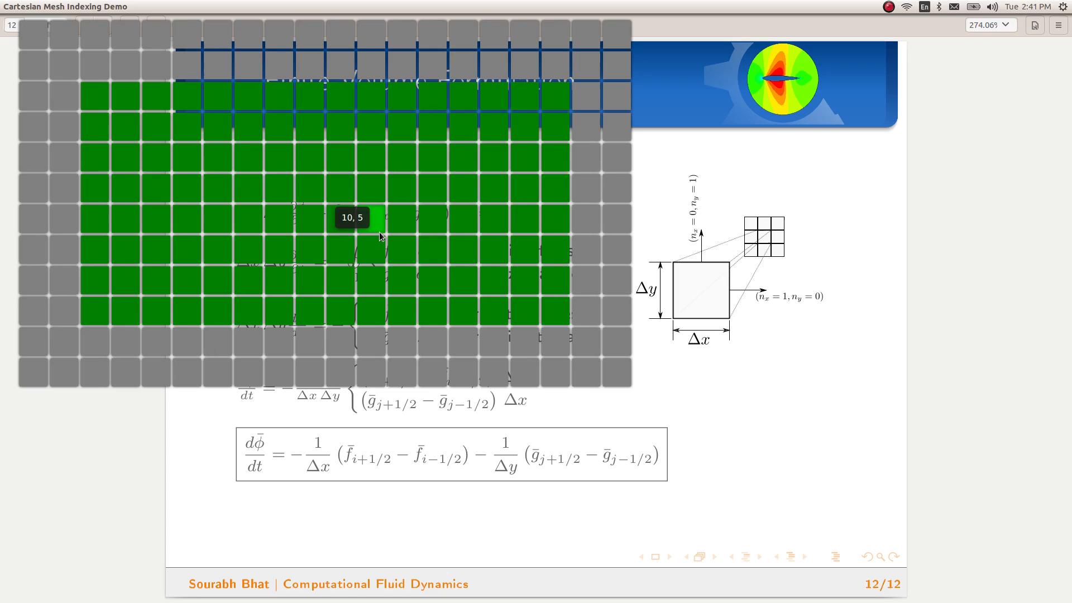
{"action": "mouse_move", "coordinate": [380, 233]}
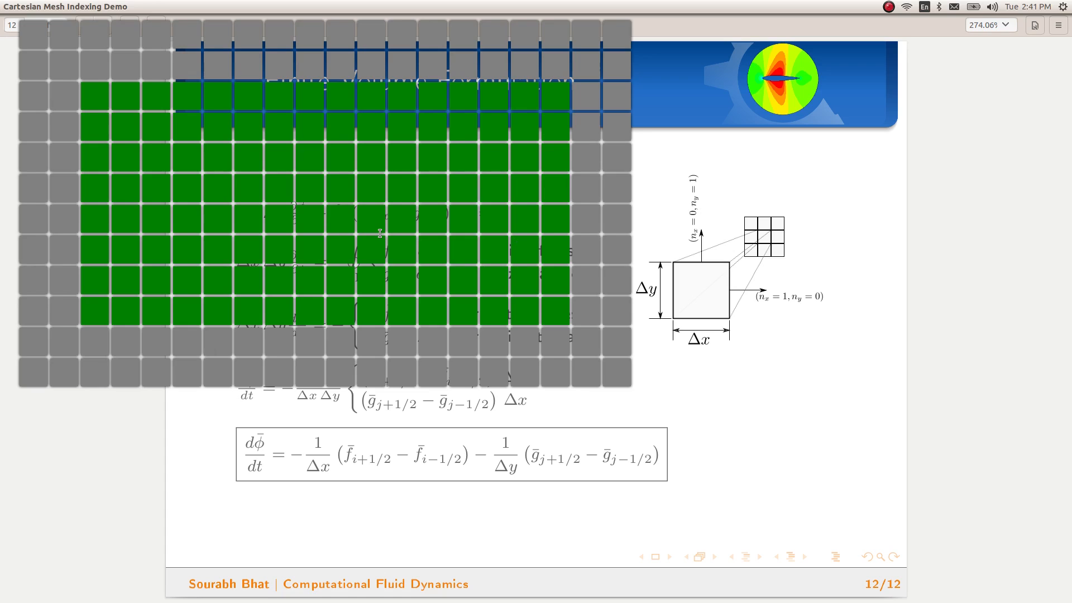
{"action": "left_click", "coordinate": [370, 220]}
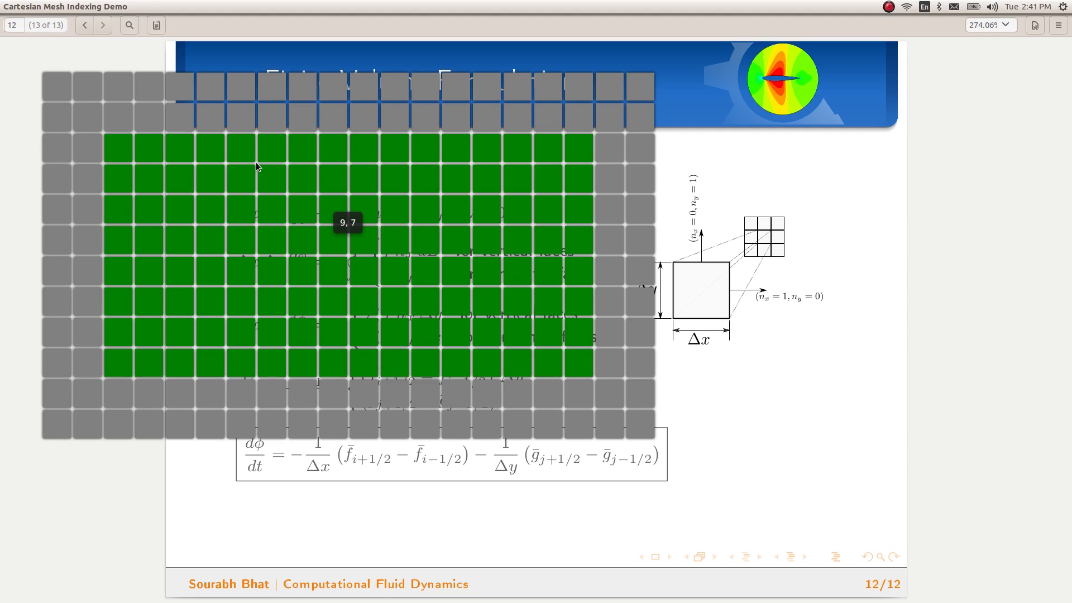
{"action": "left_click", "coordinate": [241, 179]}
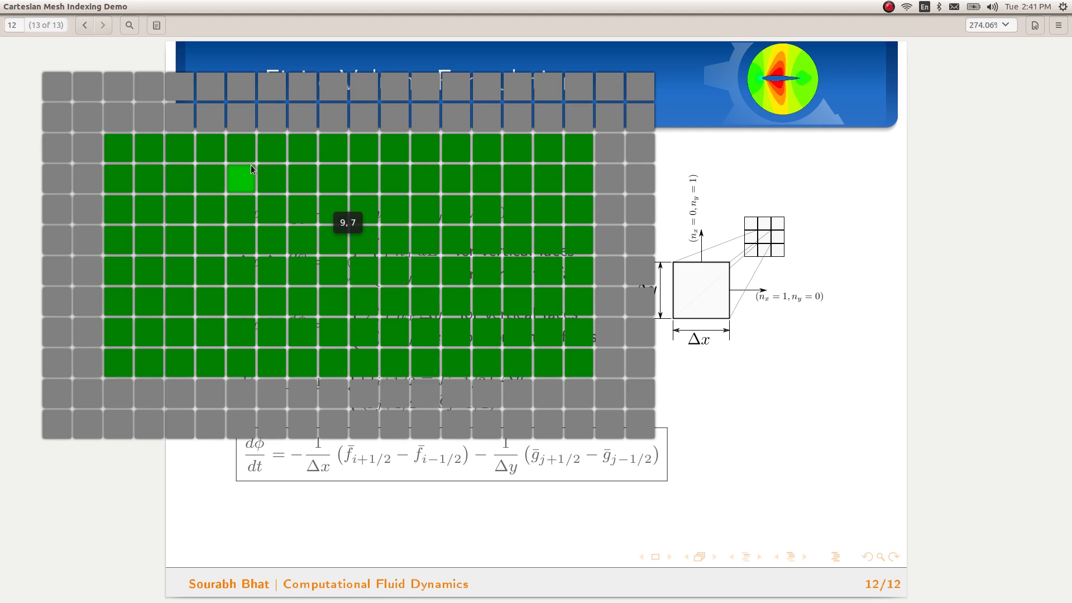
{"action": "mouse_move", "coordinate": [248, 172]}
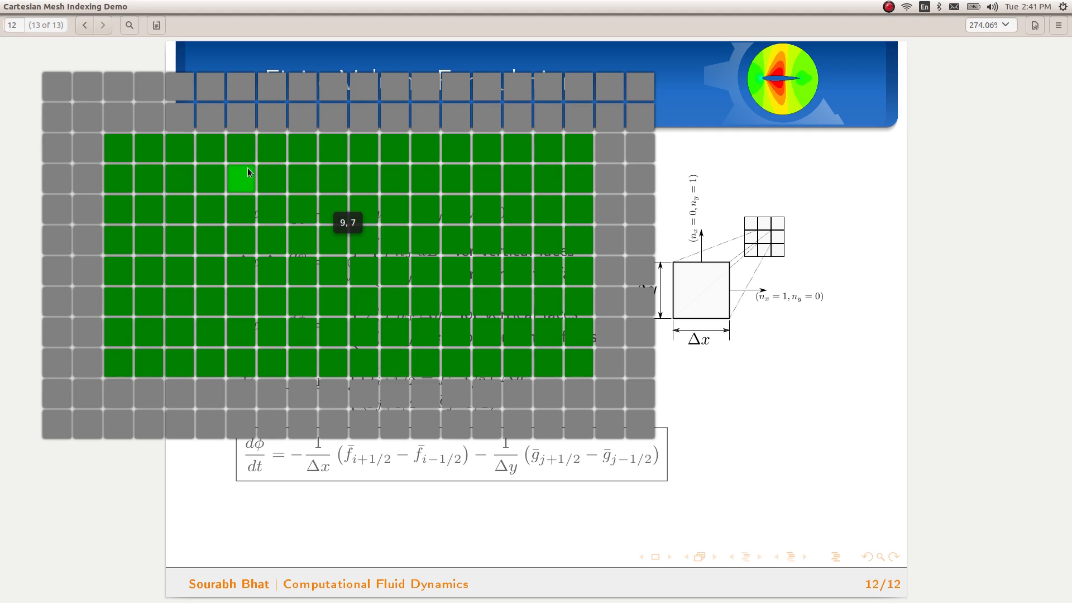